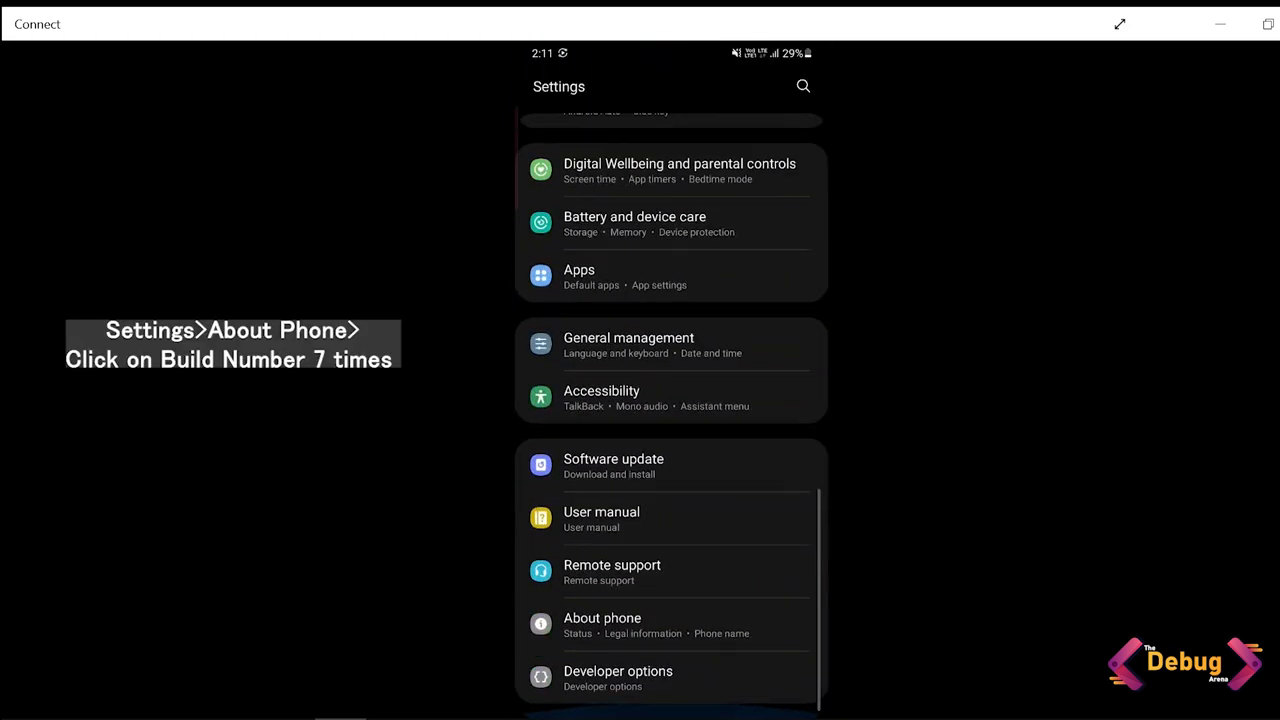
Tap Build number in the mirrored phone, confirming developer mode is already enabled.
{"action": "left_click", "coordinate": [602, 625]}
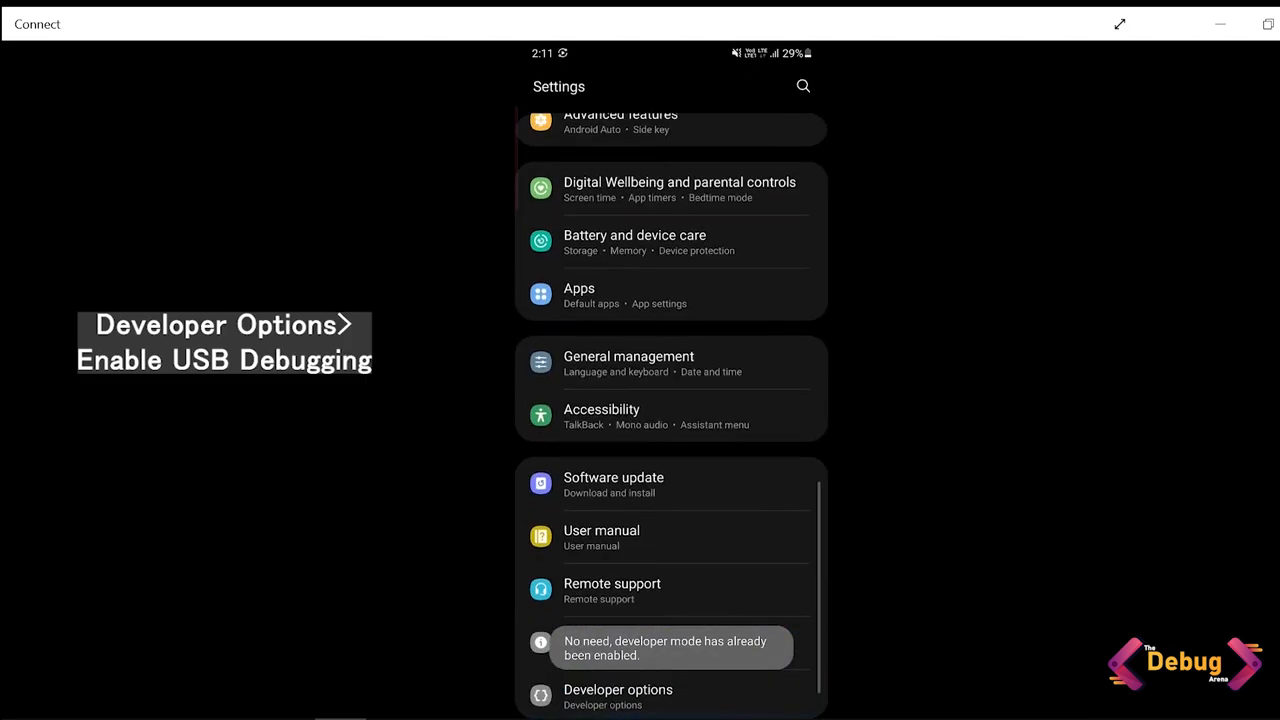
Switch on USB debugging under the phone's Developer options.
{"action": "left_click", "coordinate": [618, 695]}
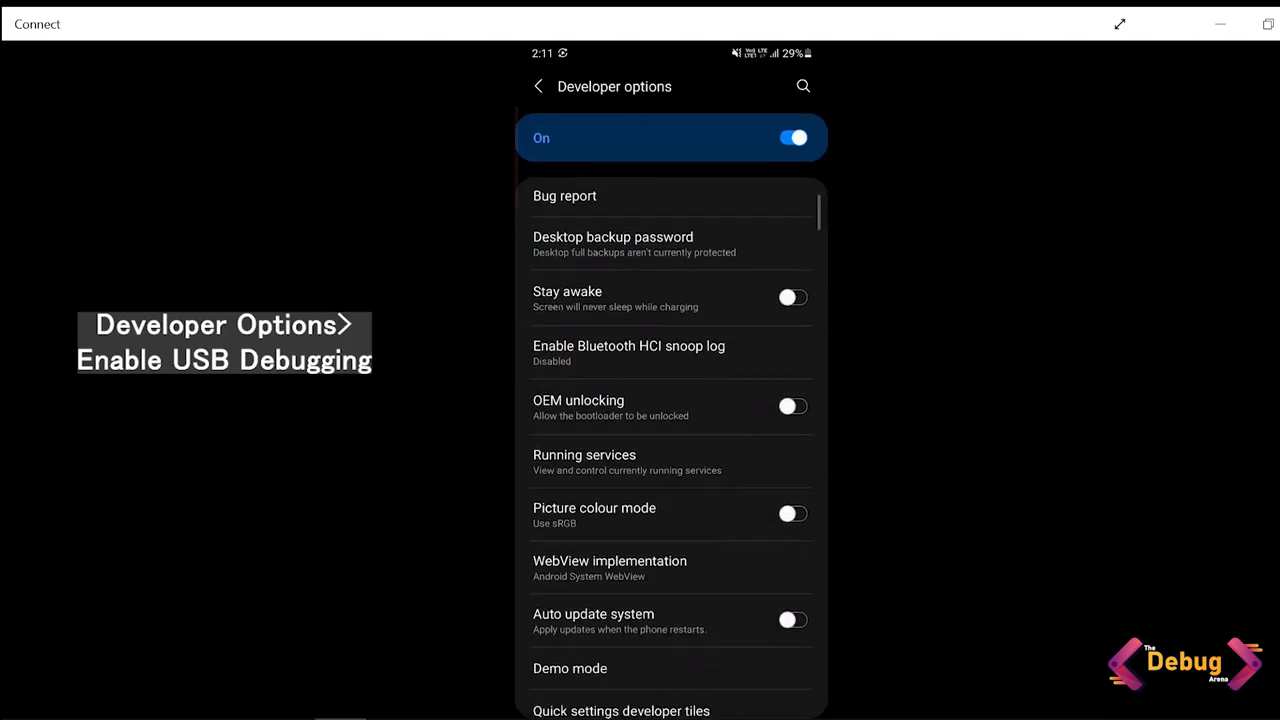
{"action": "scroll", "scroll_direction": "down", "scroll_amount": 3}
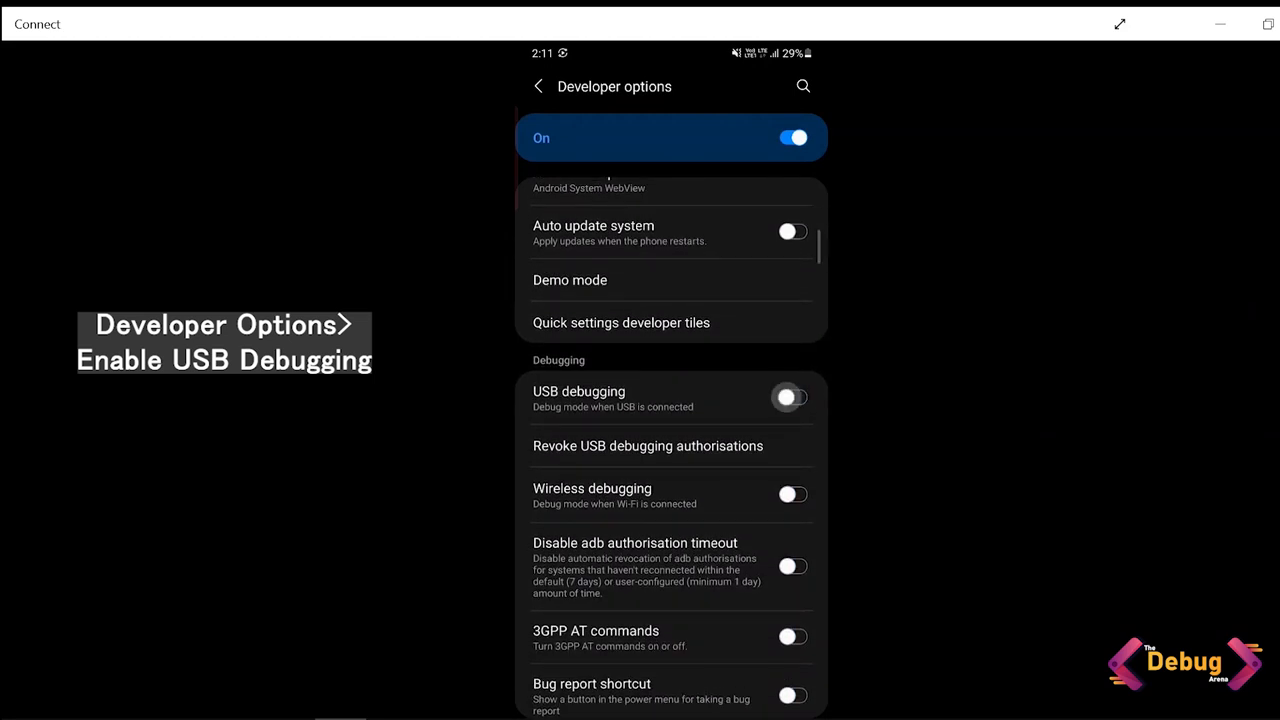
{"action": "left_click", "coordinate": [792, 397]}
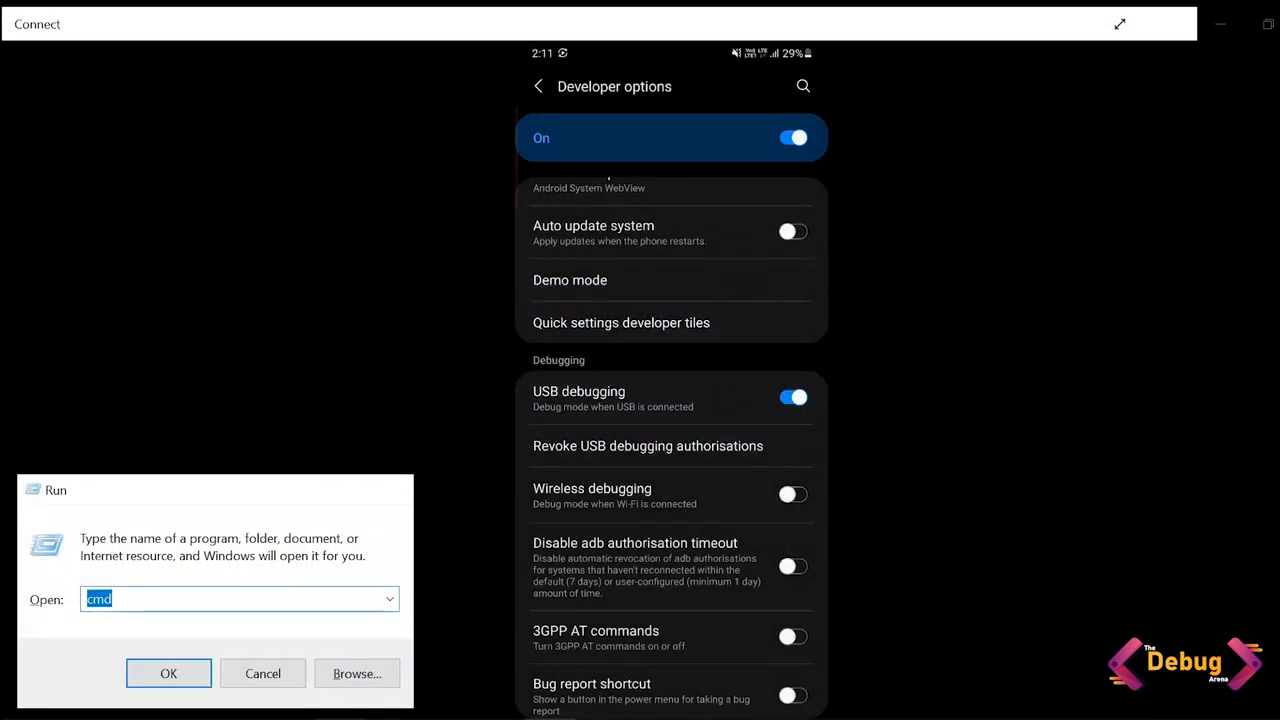
Launch cmd and run adb devices, which lists no attached devices.
{"action": "left_click", "coordinate": [168, 673]}
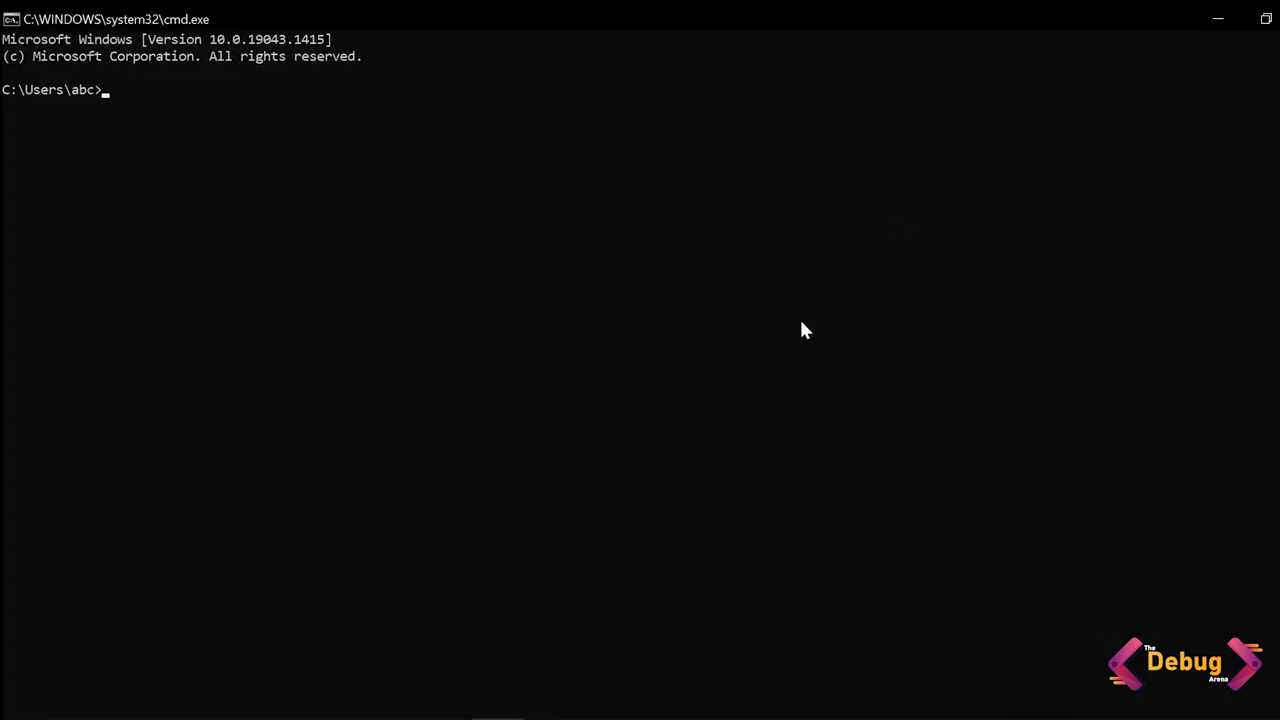
{"action": "type", "text": "adb s"}
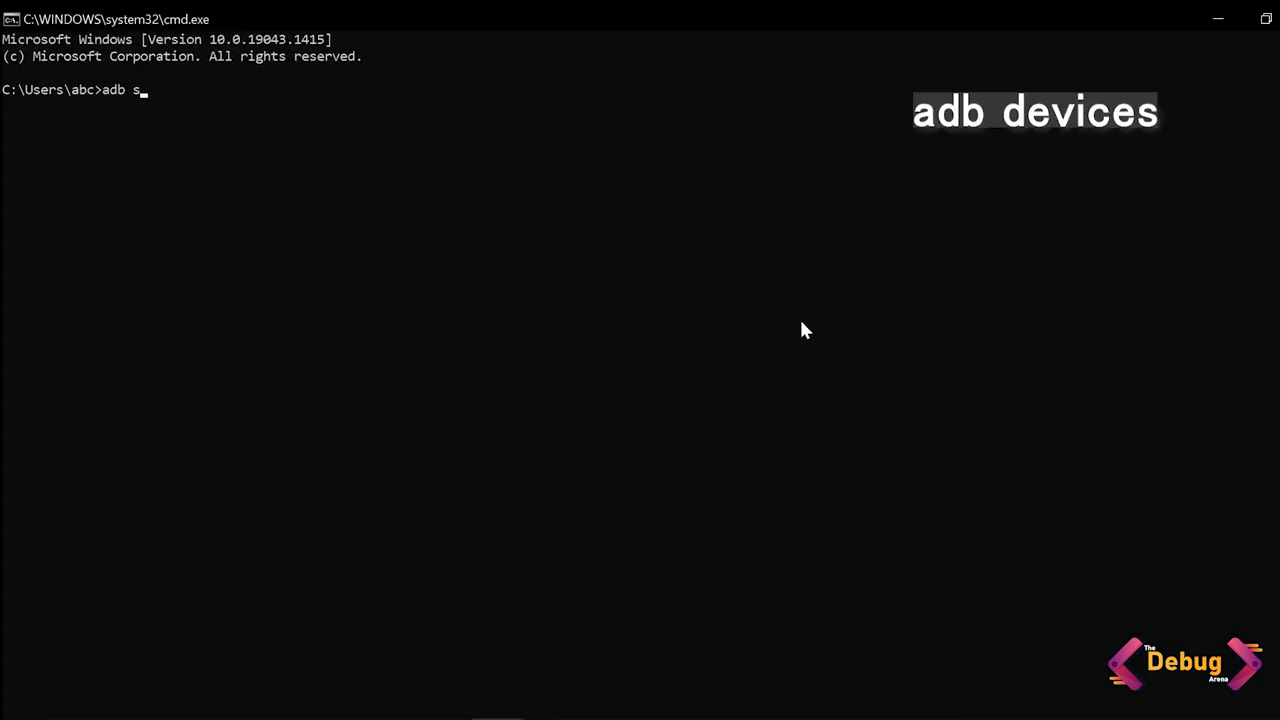
{"action": "type", "text": "evices"}
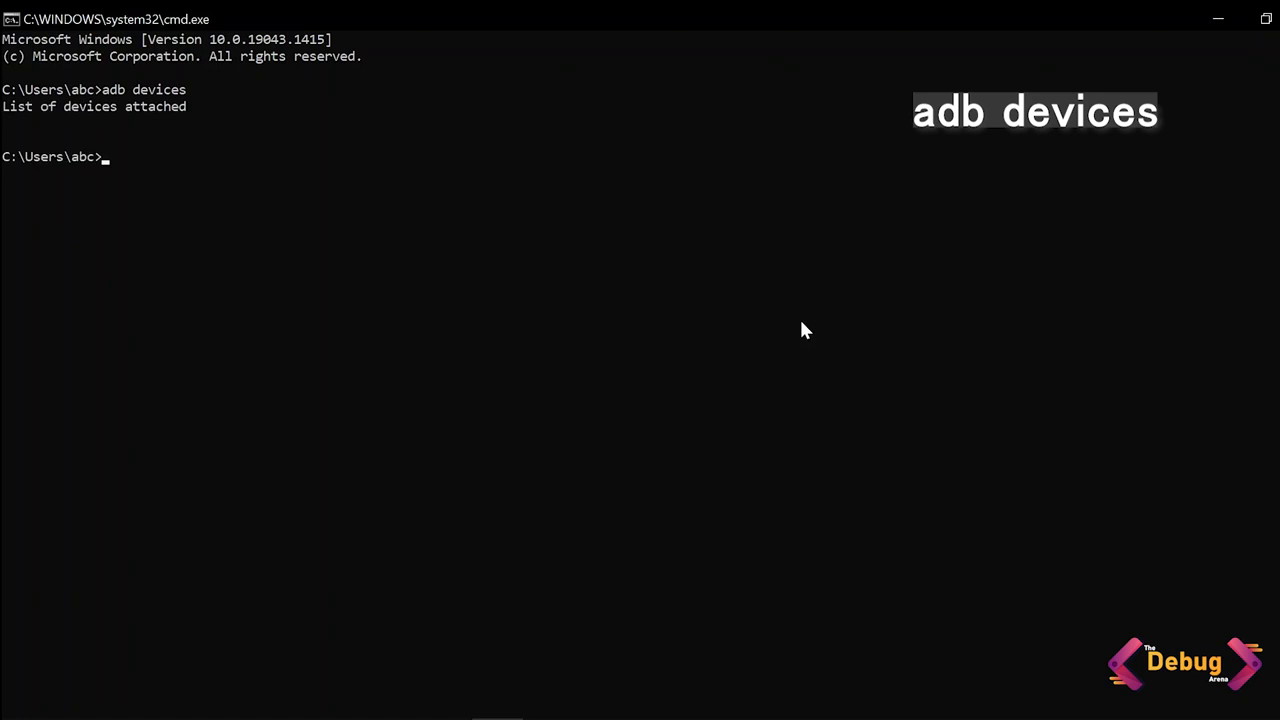
{"action": "type", "text": "adb"}
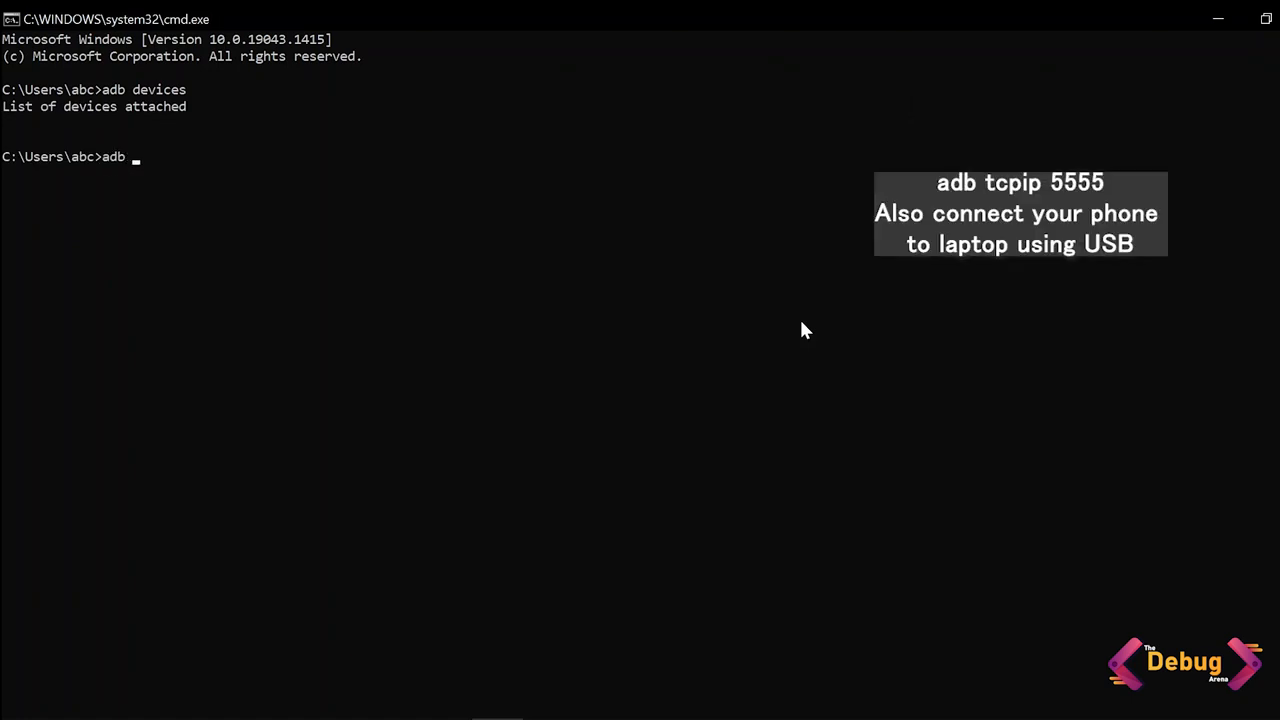
Run adb tcpip 5555 to switch the phone's adb to TCP mode.
{"action": "type", "text": "tcpip 5555"}
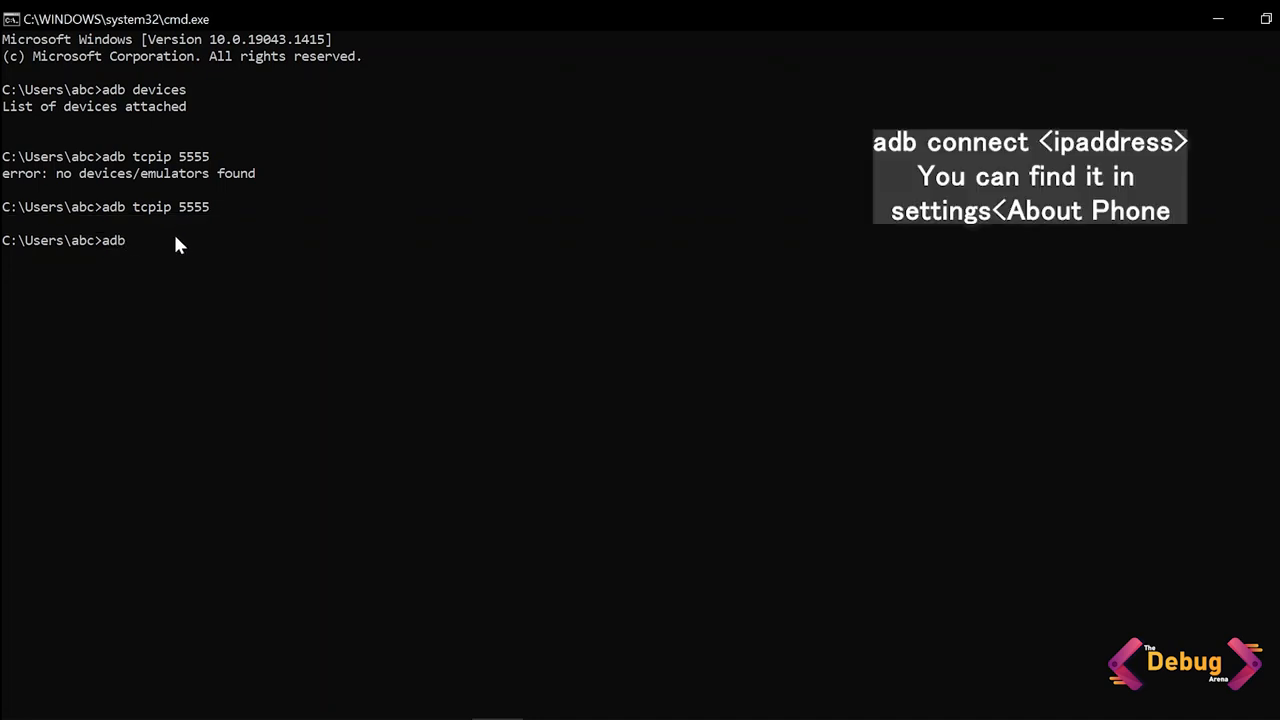
Run adb connect 25.53.97.207, connecting wirelessly on port 5555.
{"action": "type", "text": "connect"}
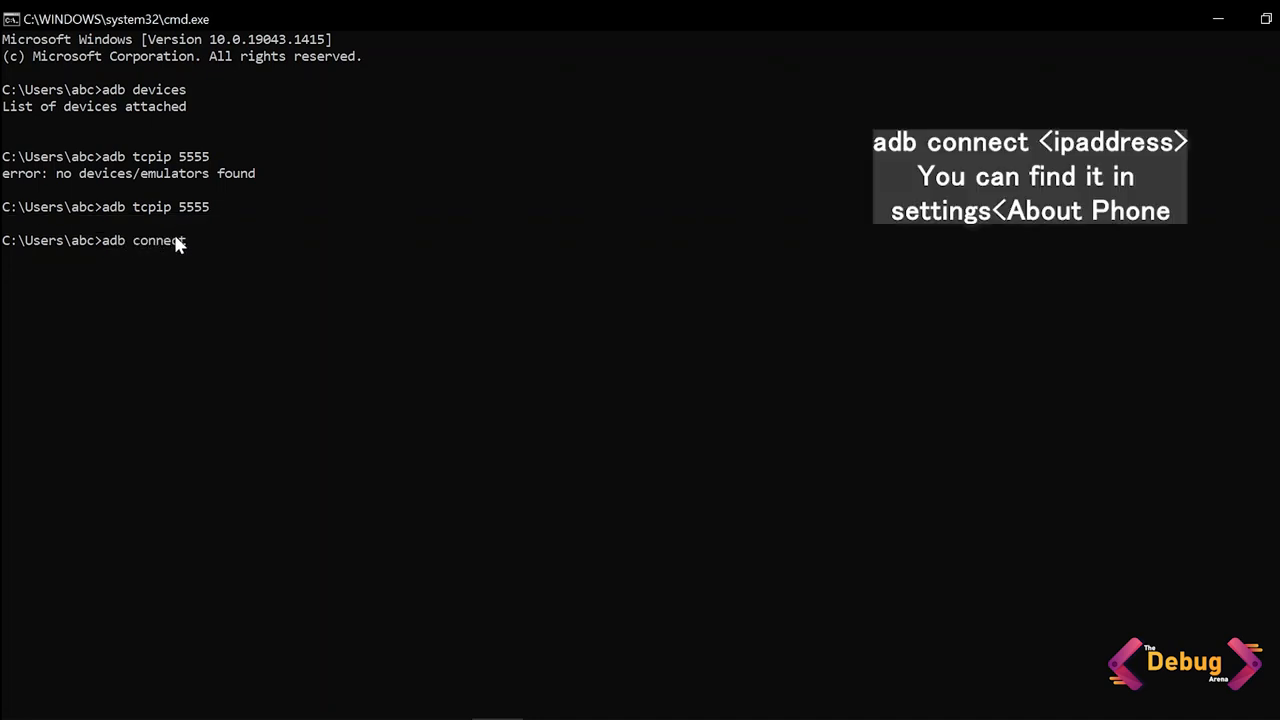
{"action": "type", "text": "25"}
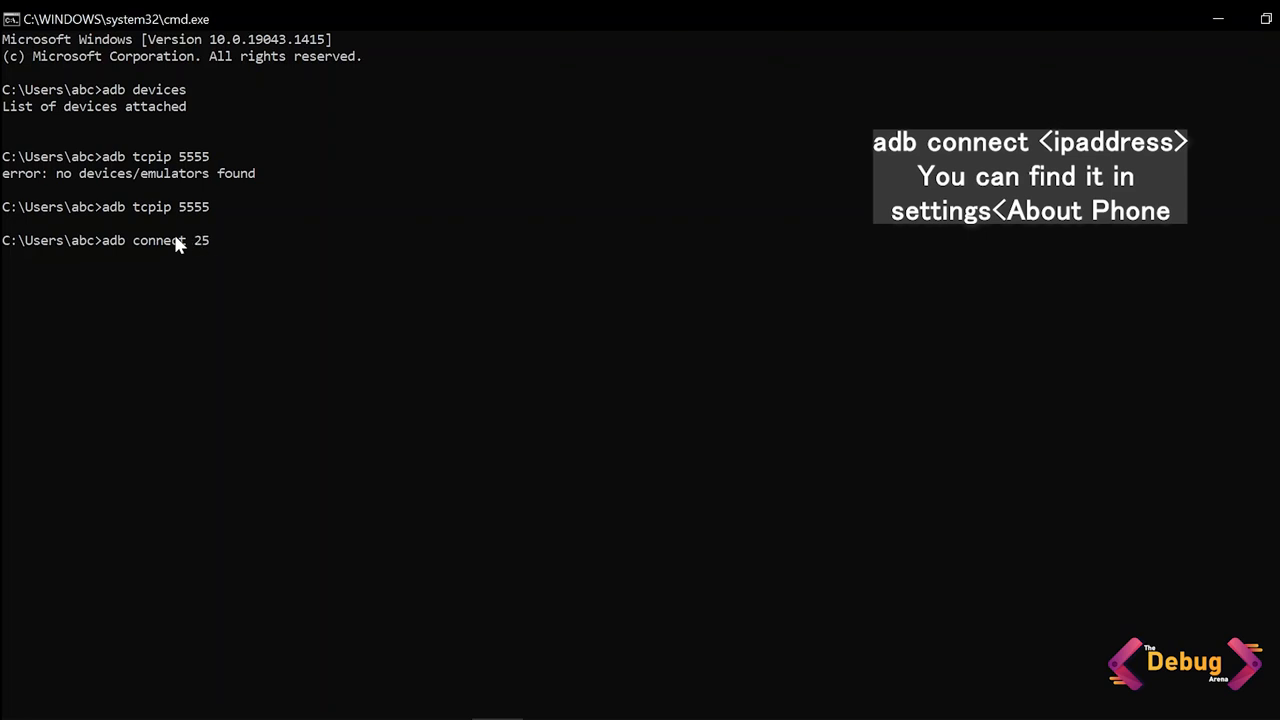
{"action": "type", "text": ".53."}
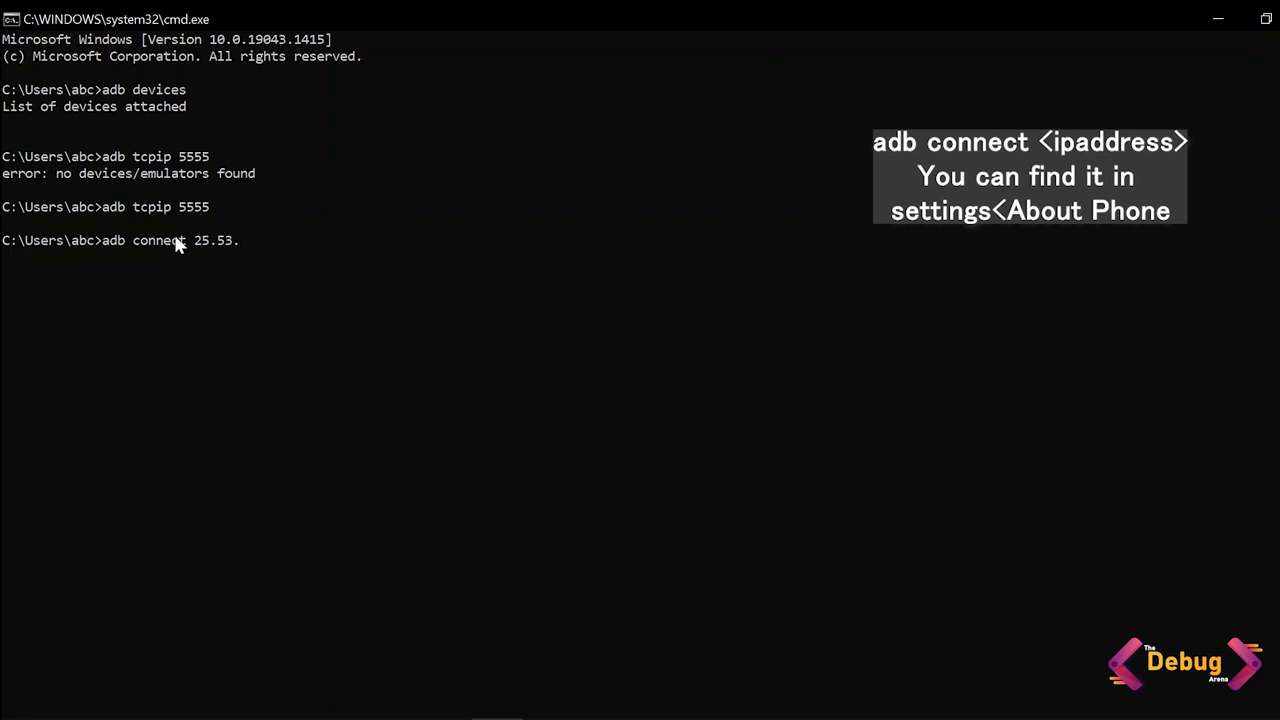
{"action": "type", "text": "97.2"}
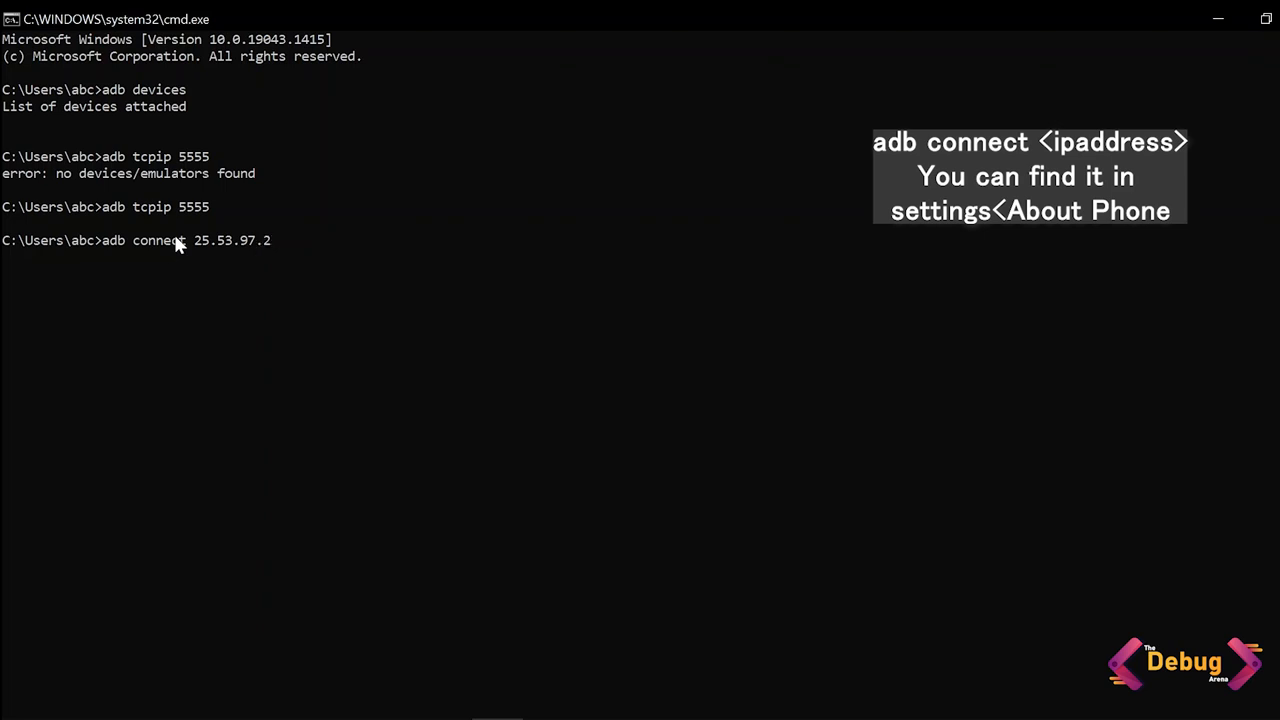
{"action": "key", "text": "Enter"}
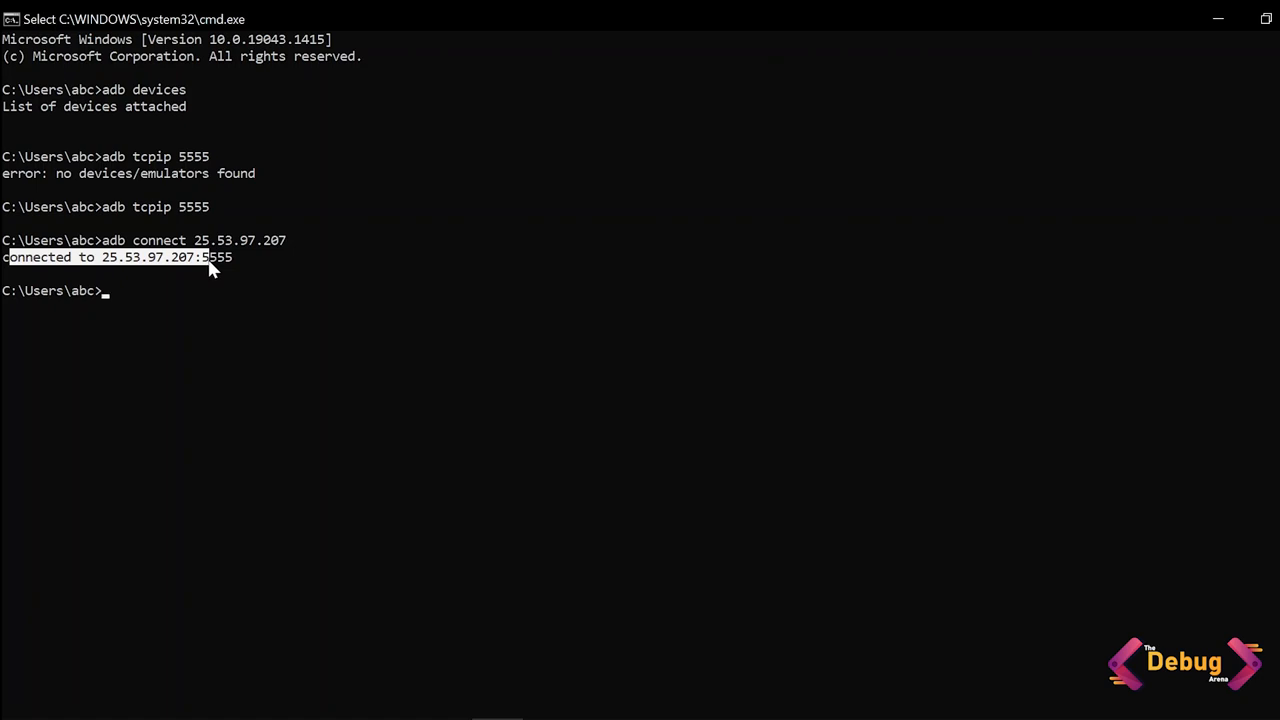
Run adb devices, select the two device entries, and list devices again.
{"action": "type", "text": "adb devices"}
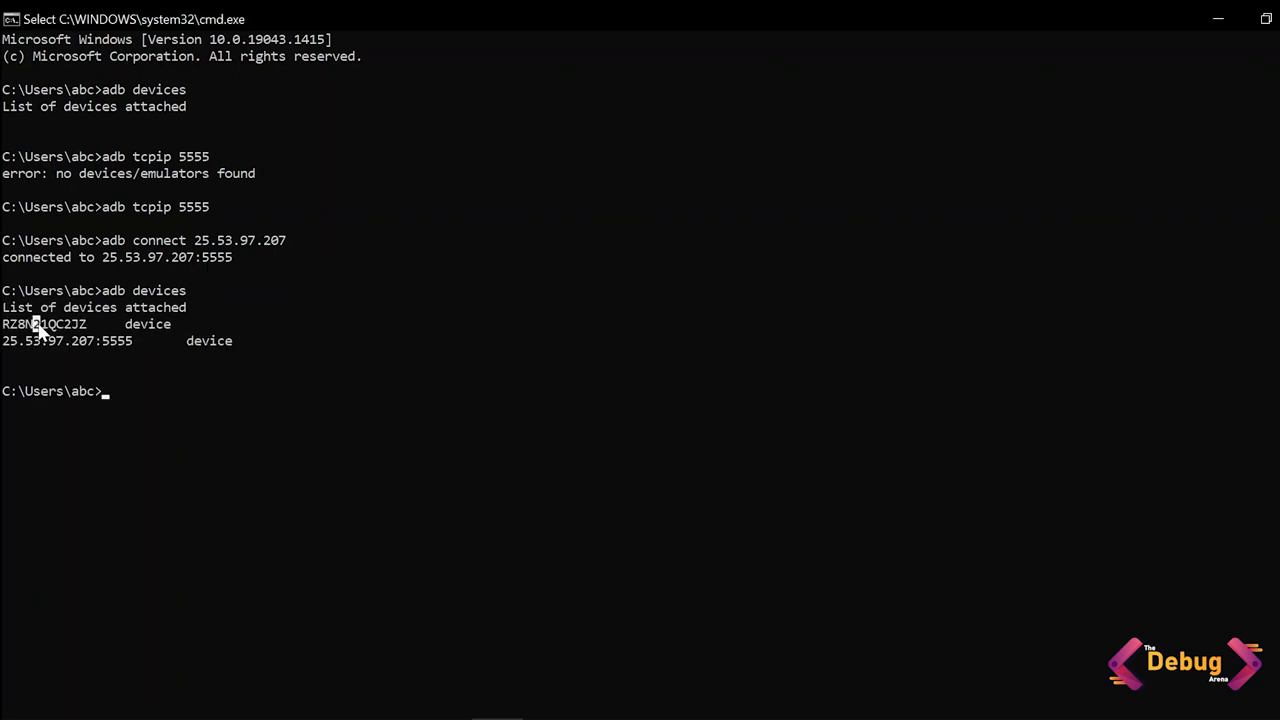
{"action": "left_click_drag", "start_coordinate": [40, 324], "coordinate": [210, 341]}
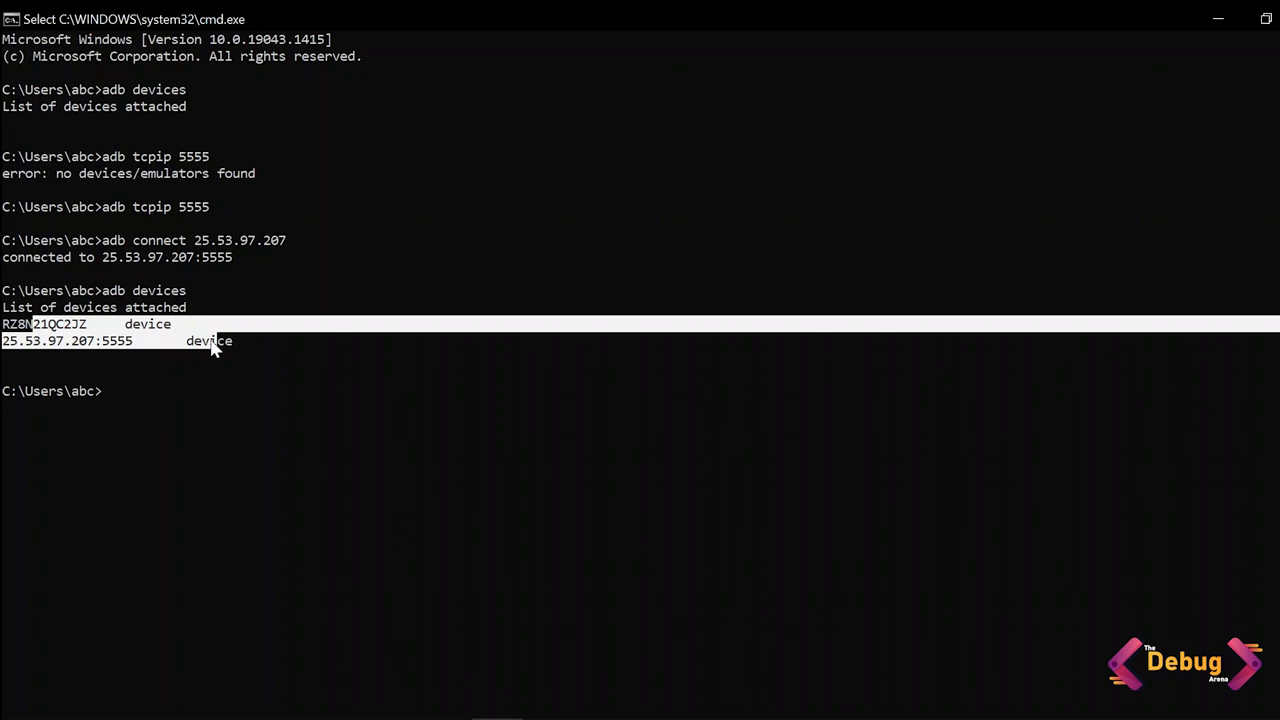
{"action": "type", "text": "adb devices"}
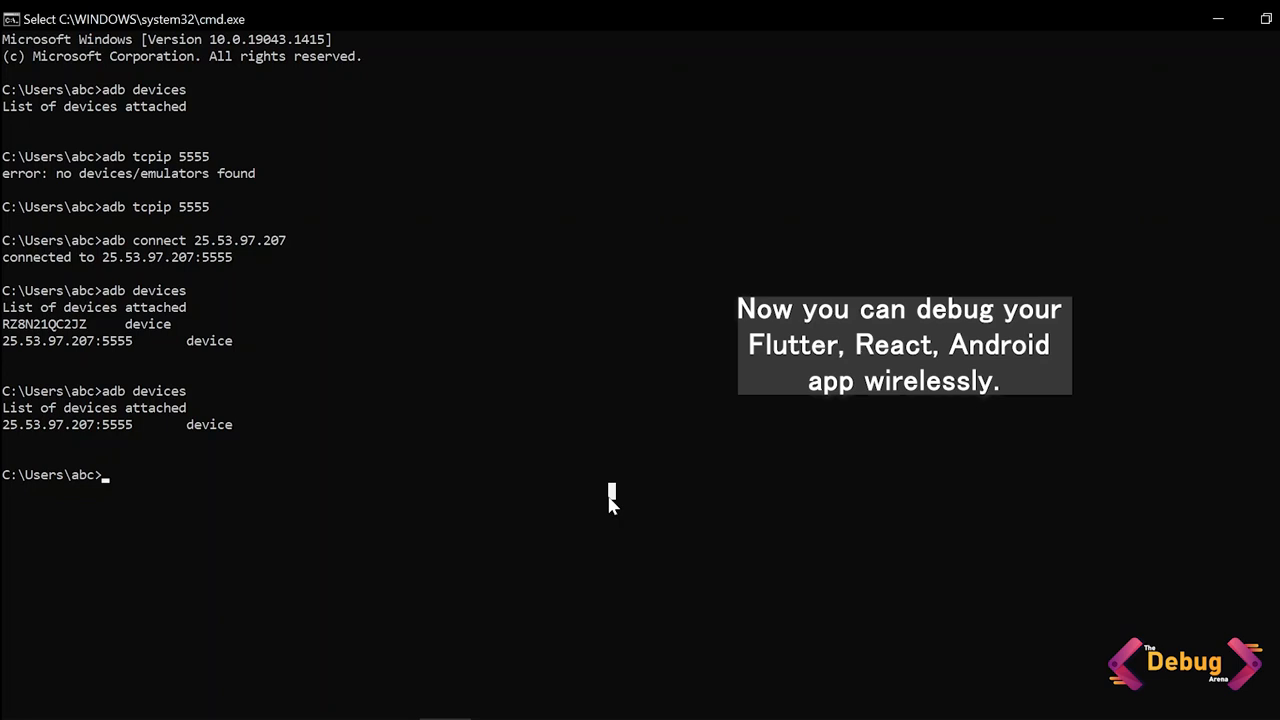
{"action": "mouse_move", "coordinate": [100, 167]}
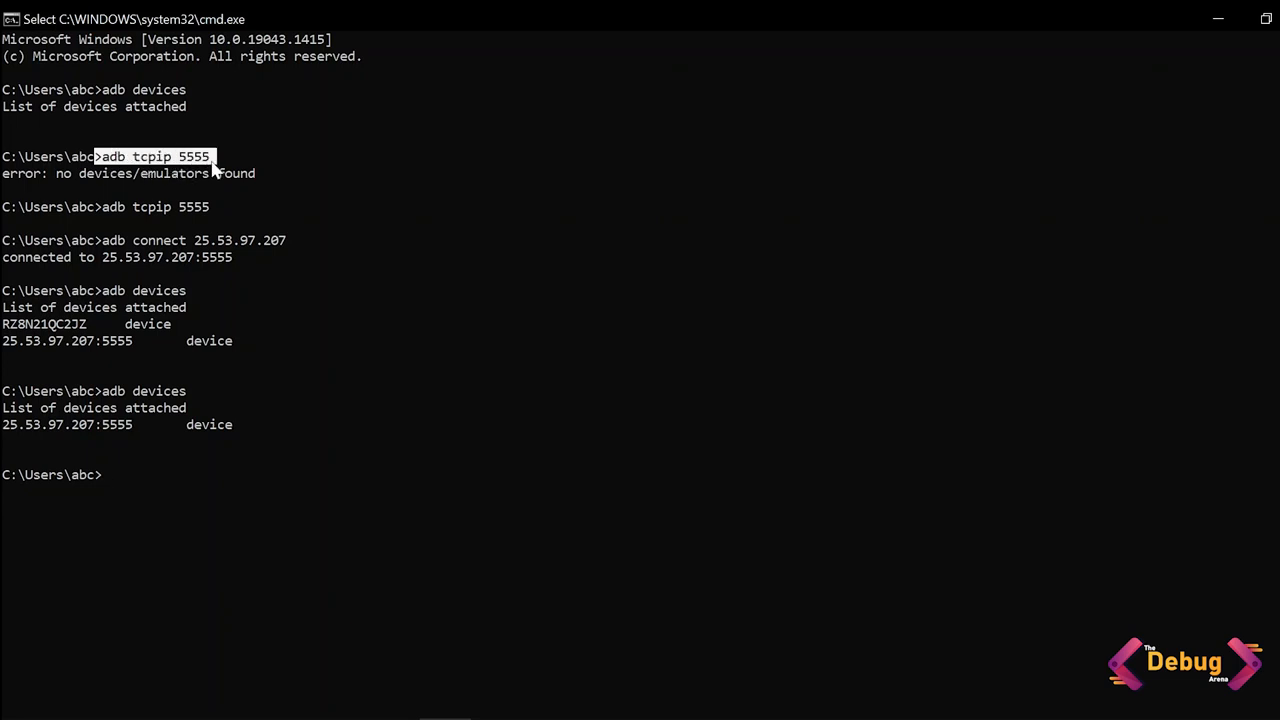
Highlight the earlier adb tcpip and adb connect commands to review them.
{"action": "double_click", "coordinate": [113, 240]}
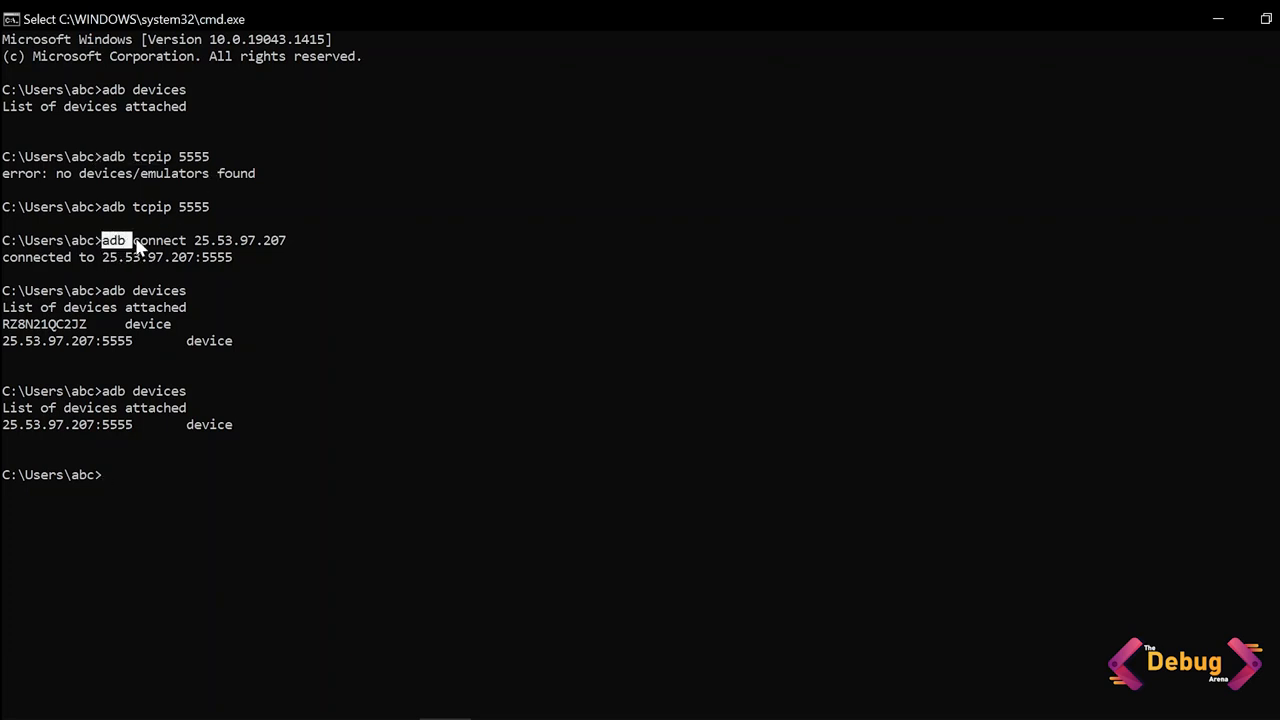